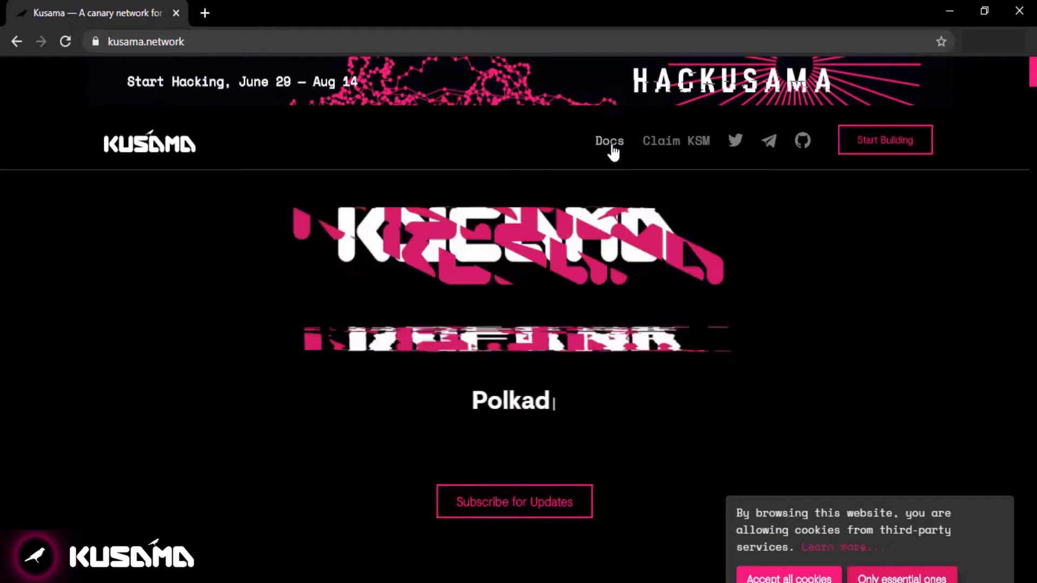
# - Reach the Kusama index on the Polkadot Wiki via Docs and start a wiki search
pyautogui.click(609, 141)
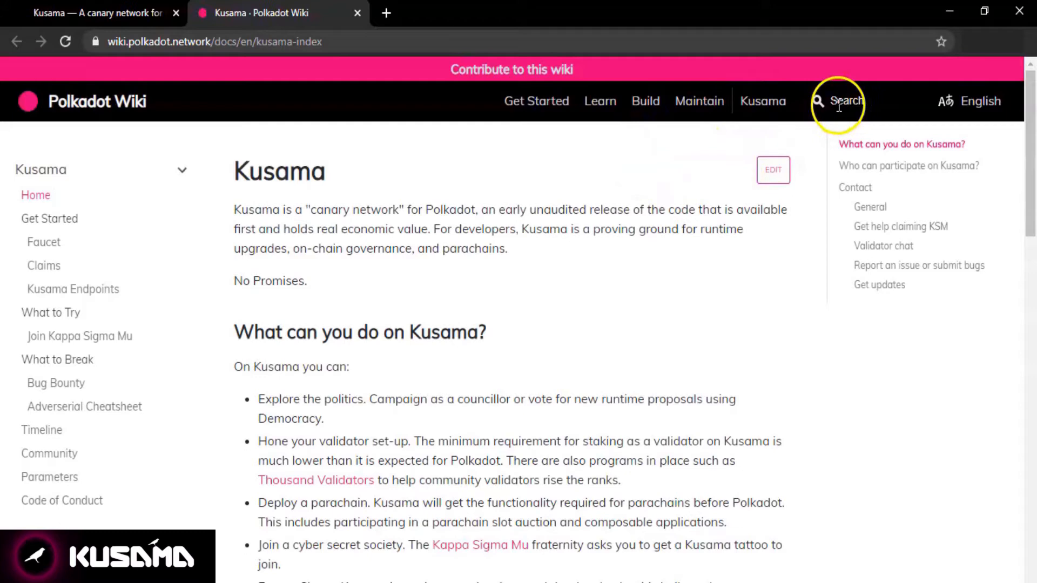
pyautogui.write('us')
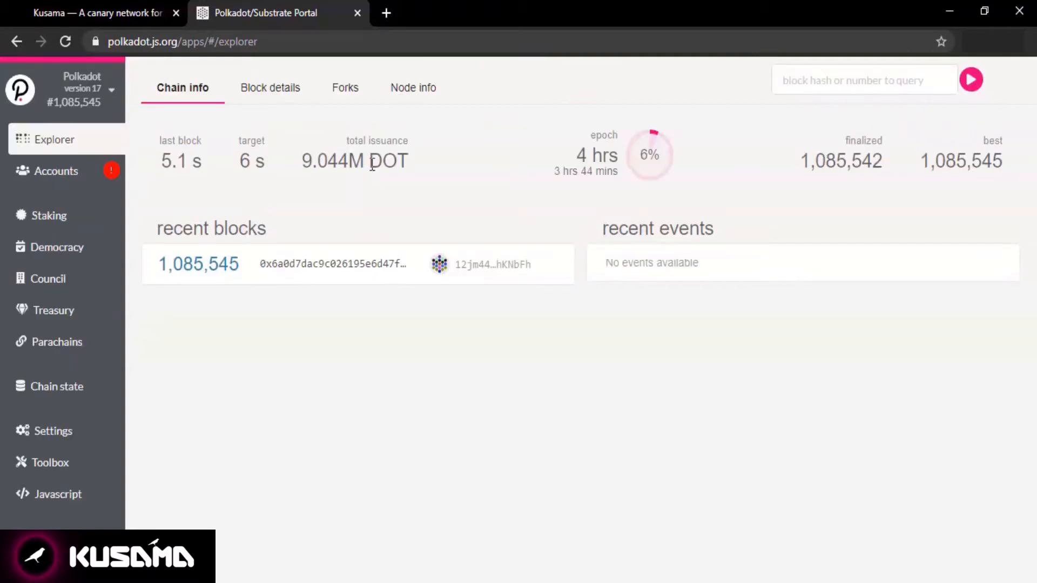
pyautogui.moveTo(491, 293)
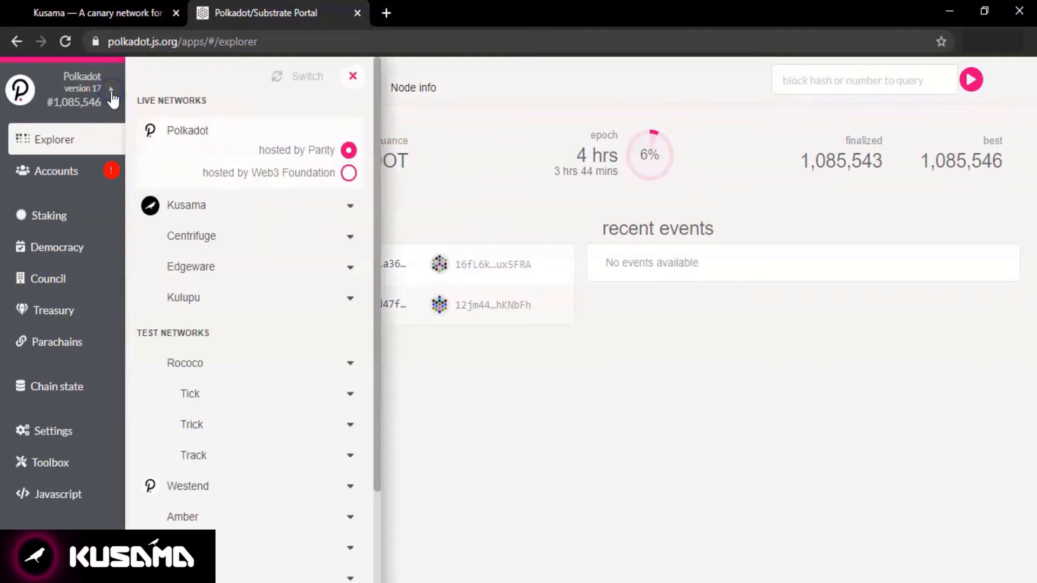
pyautogui.moveTo(182, 177)
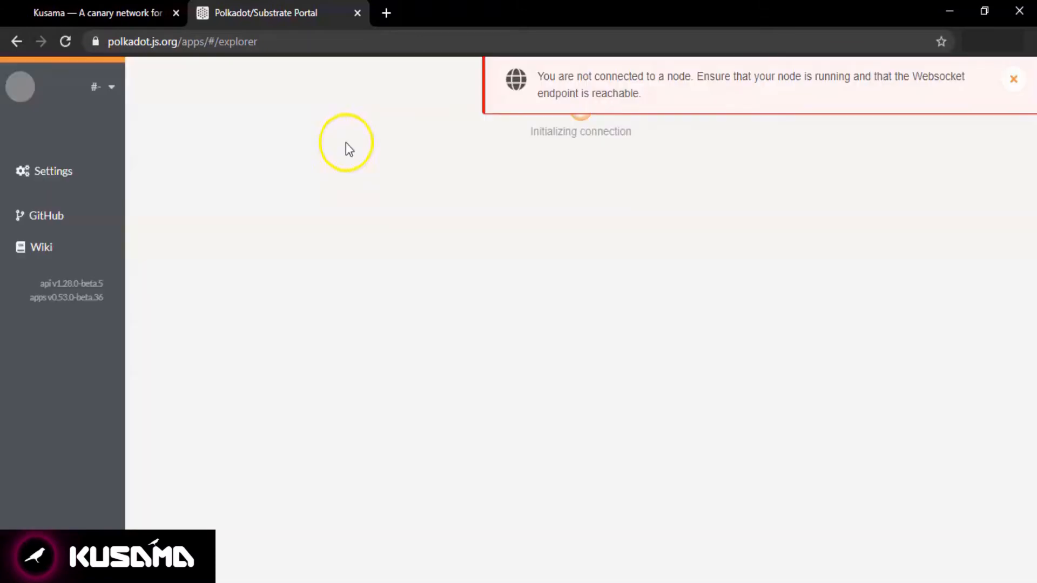
pyautogui.moveTo(309, 212)
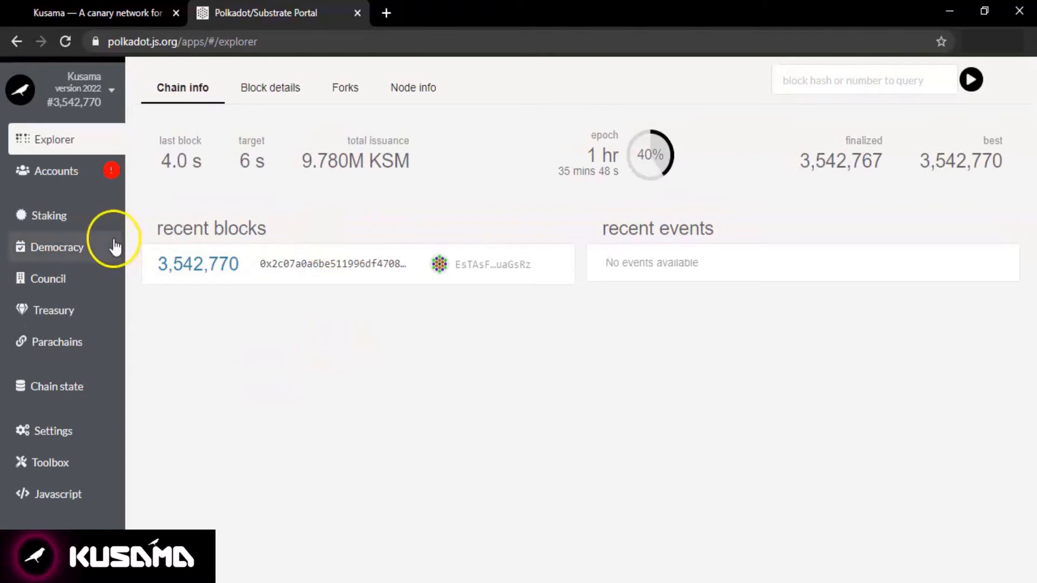
pyautogui.moveTo(97, 118)
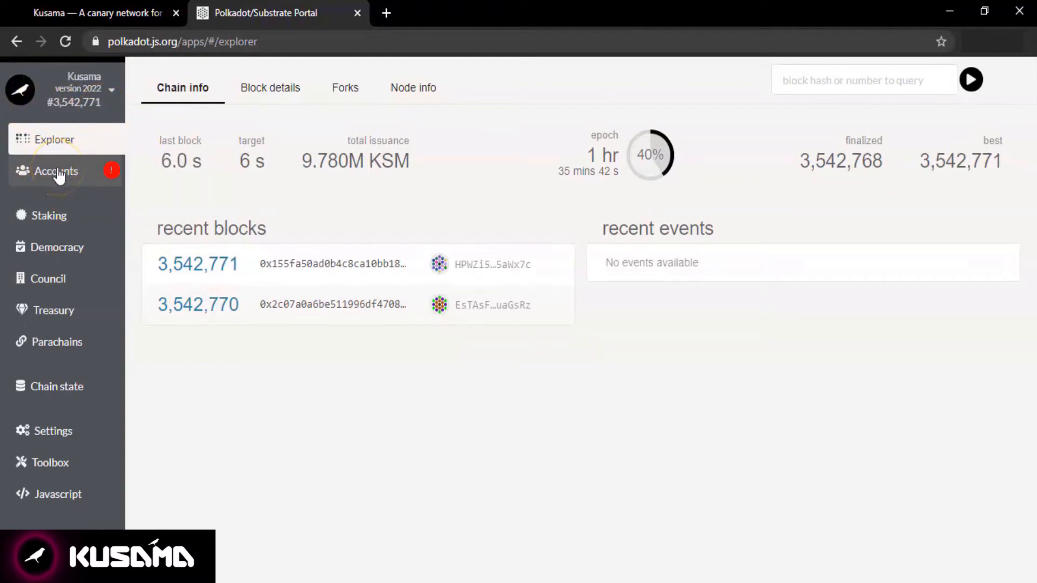
# - Start a new account from the Accounts page named Account Setup Tutorial
pyautogui.click(55, 170)
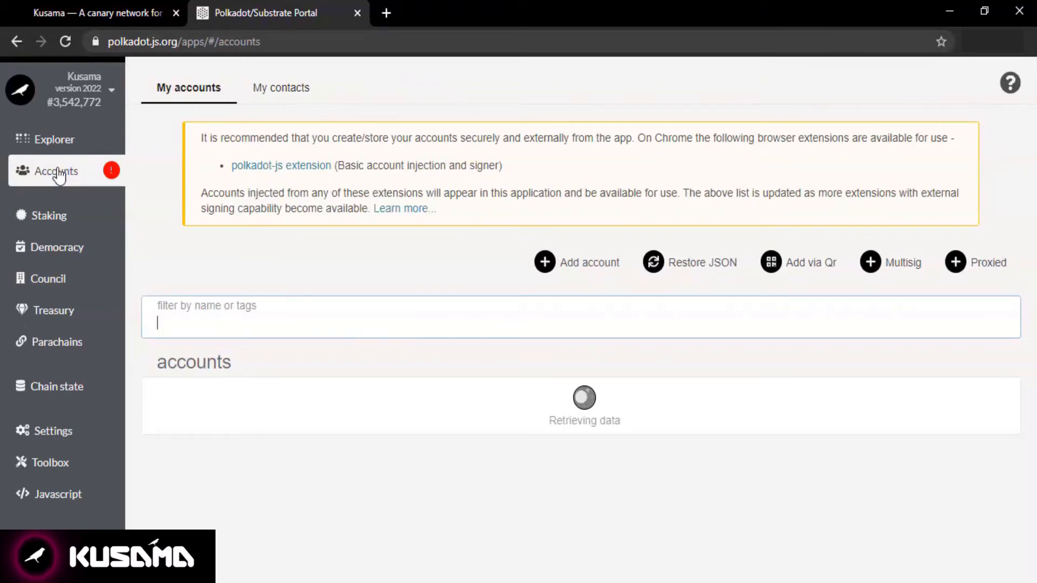
pyautogui.moveTo(544, 257)
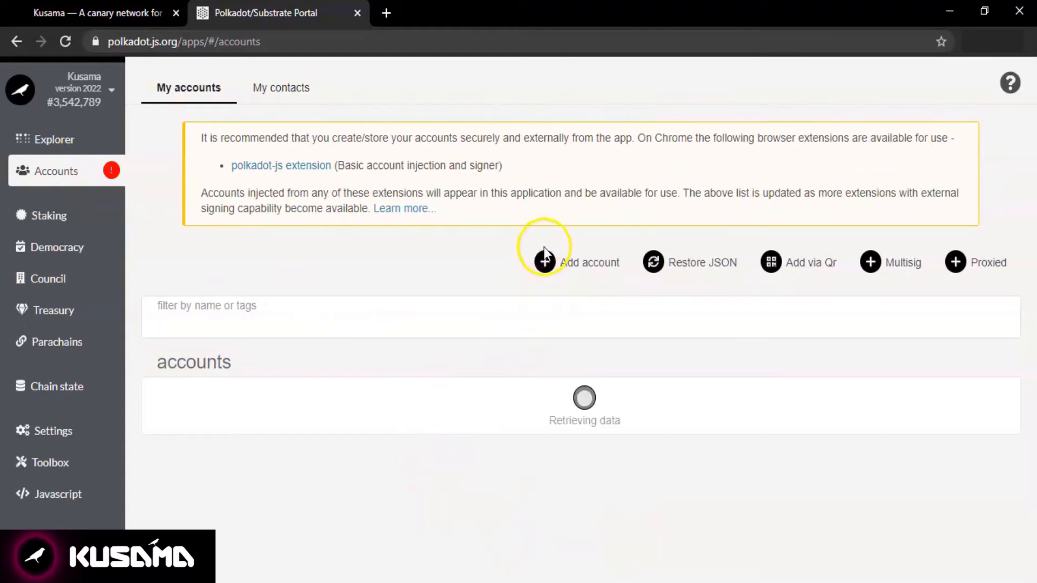
pyautogui.click(544, 262)
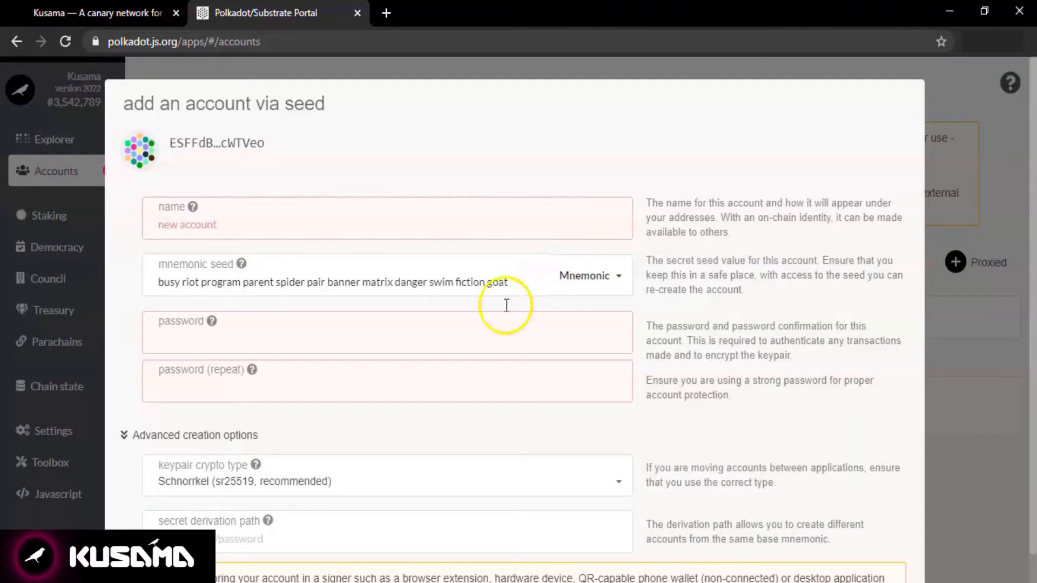
pyautogui.write('Account Setup T')
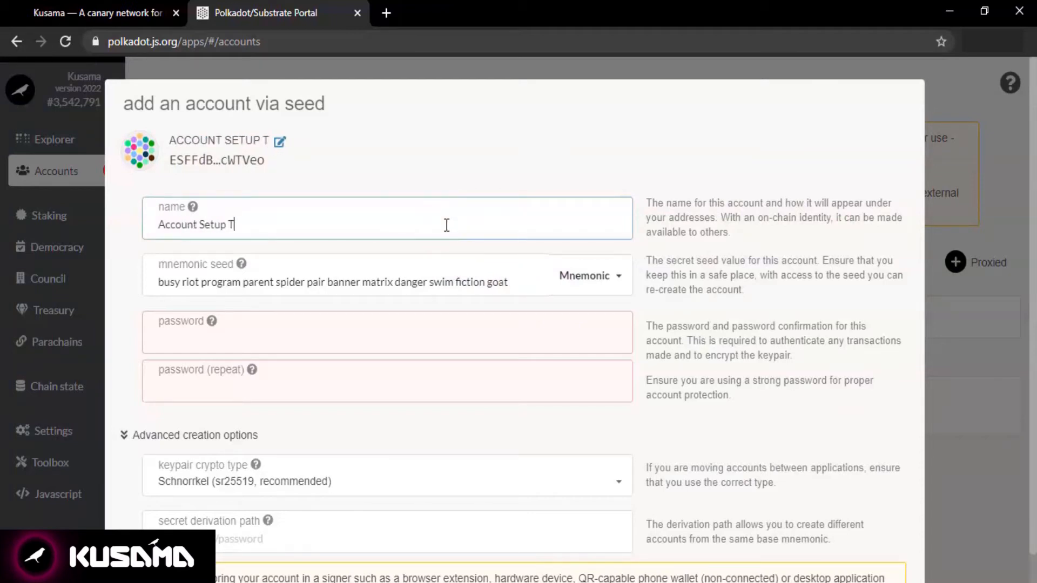
pyautogui.write('ut')
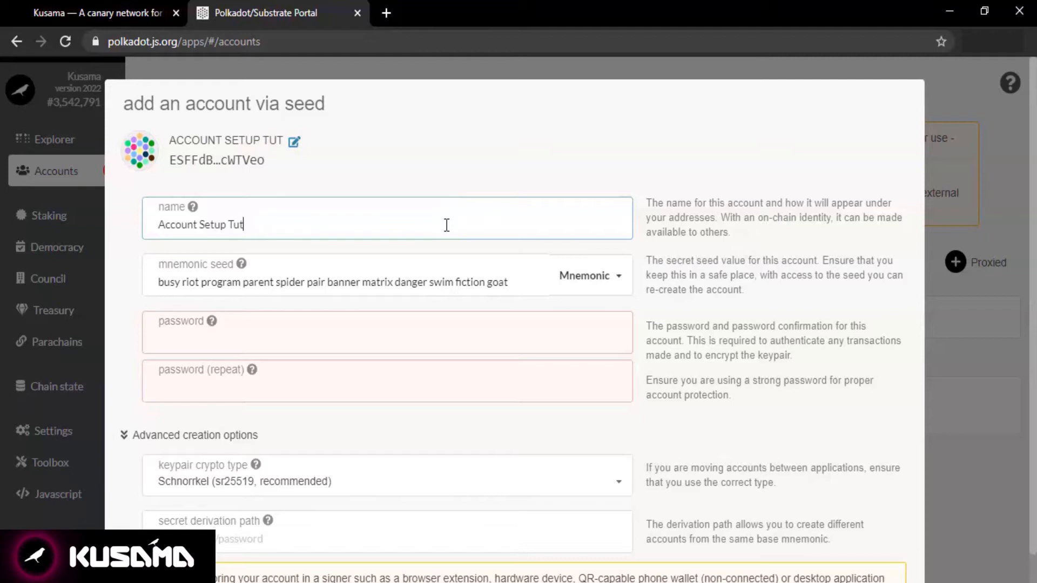
pyautogui.write('orial')
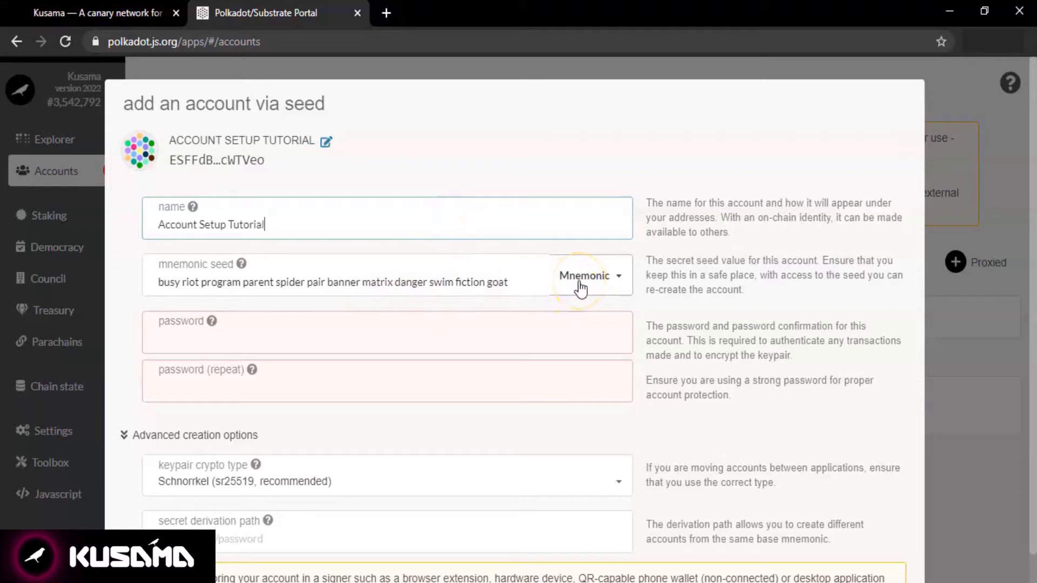
# - Select the whole generated mnemonic seed phrase for copying
pyautogui.click(584, 276)
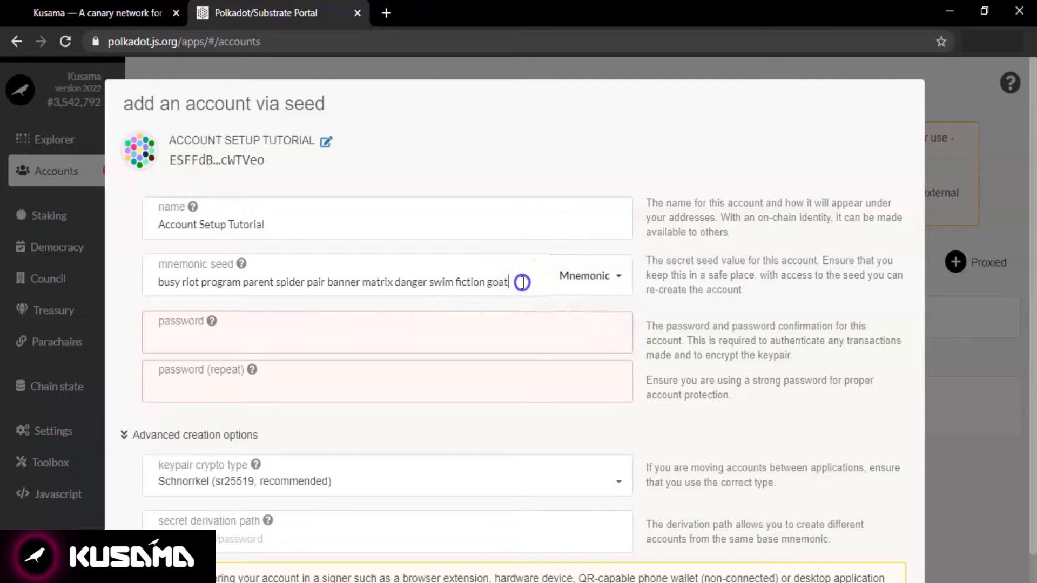
pyautogui.tripleClick(330, 282)
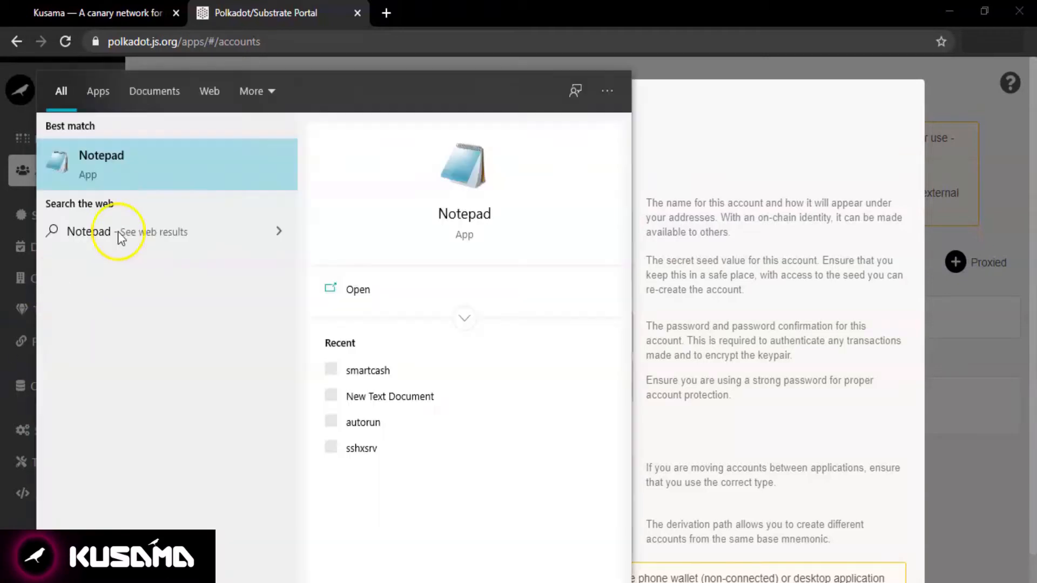
pyautogui.click(357, 289)
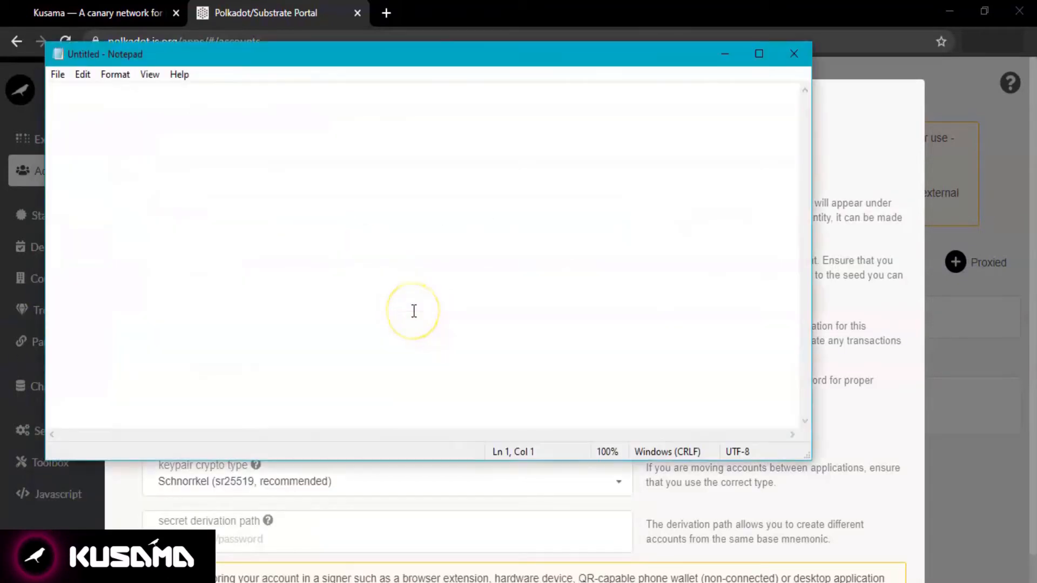
pyautogui.write('busy riot program parent spider pair banner matrix danger swim fiction goat')
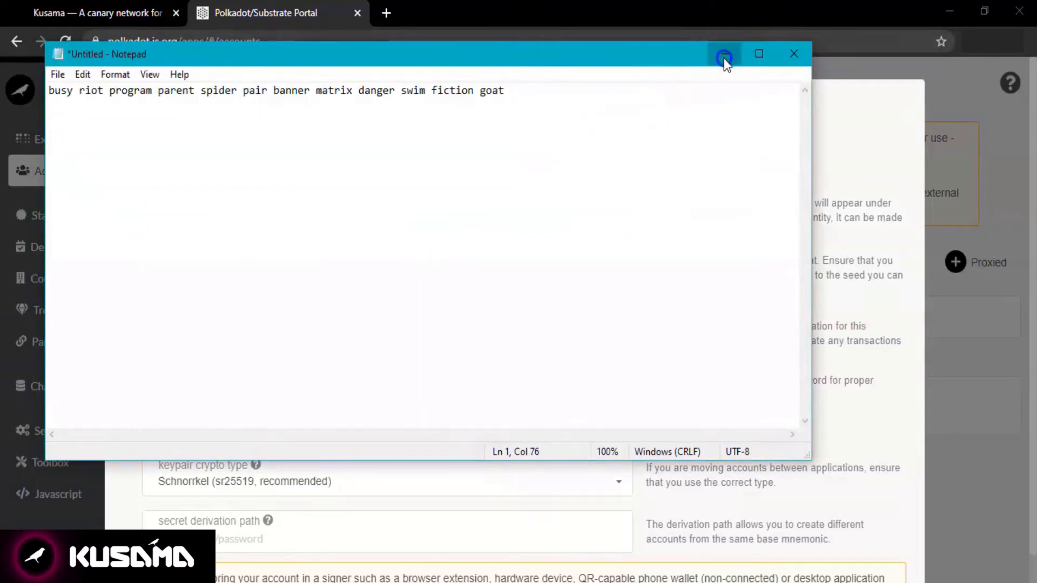
pyautogui.click(725, 54)
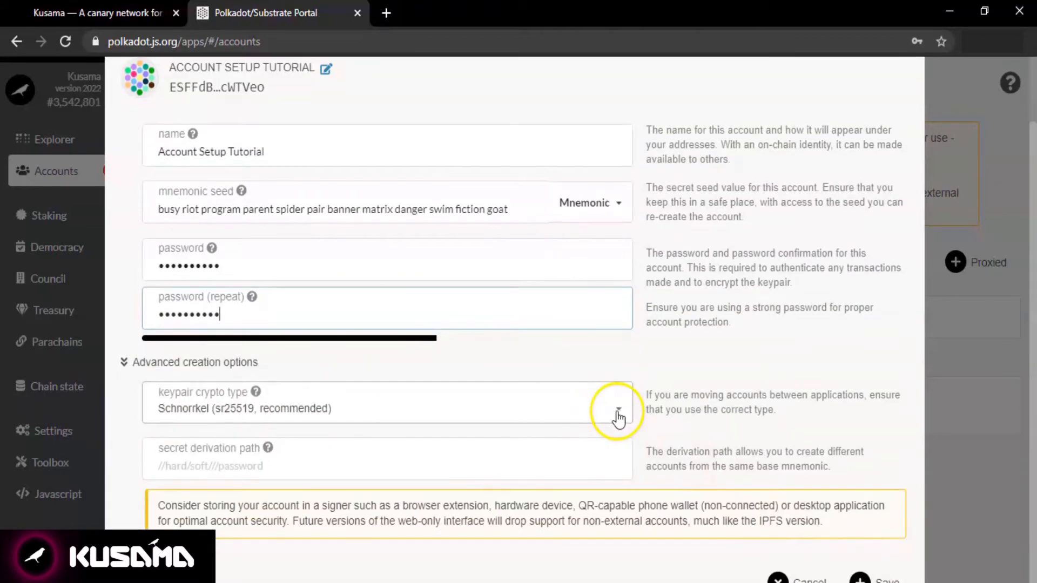
# - Review the keypair crypto types, save the account and create it with a backup file
pyautogui.click(617, 409)
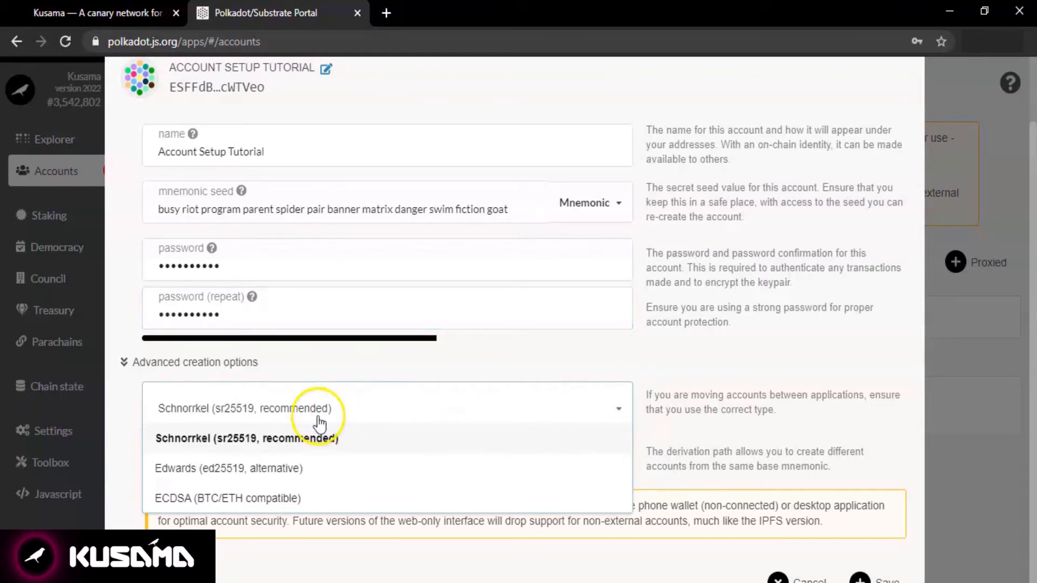
pyautogui.moveTo(620, 414)
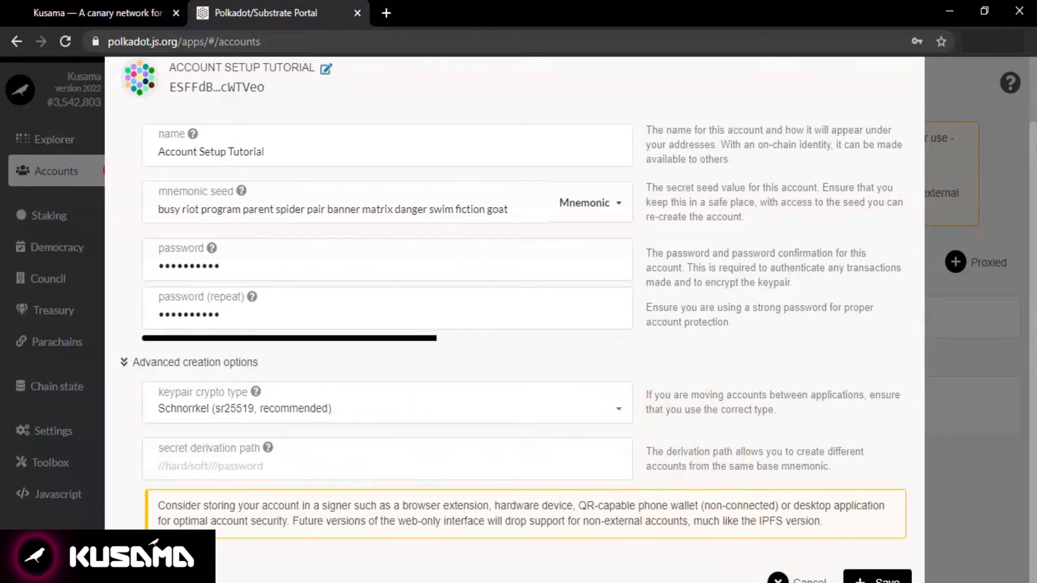
pyautogui.click(877, 579)
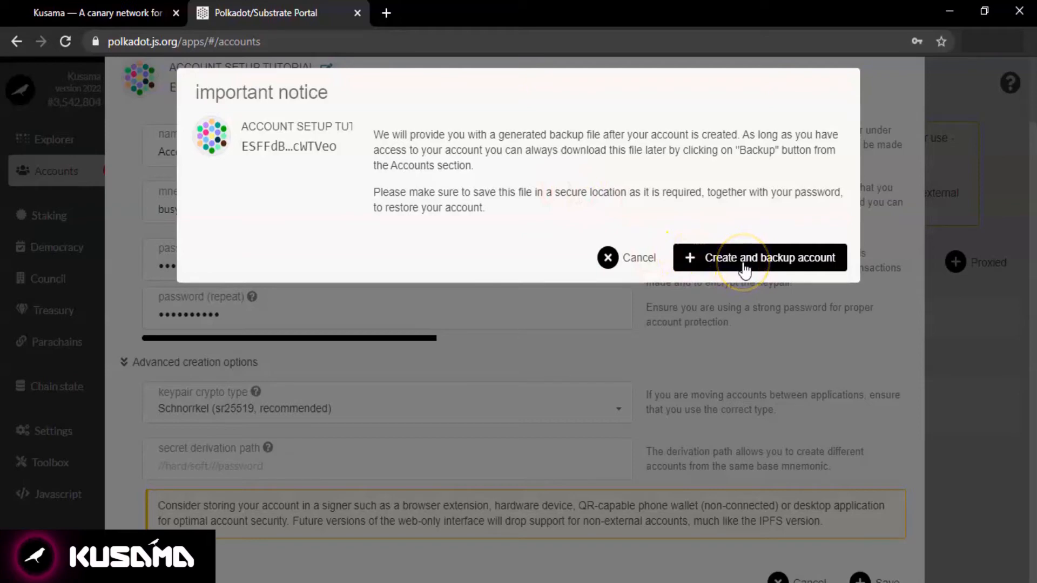
pyautogui.click(759, 257)
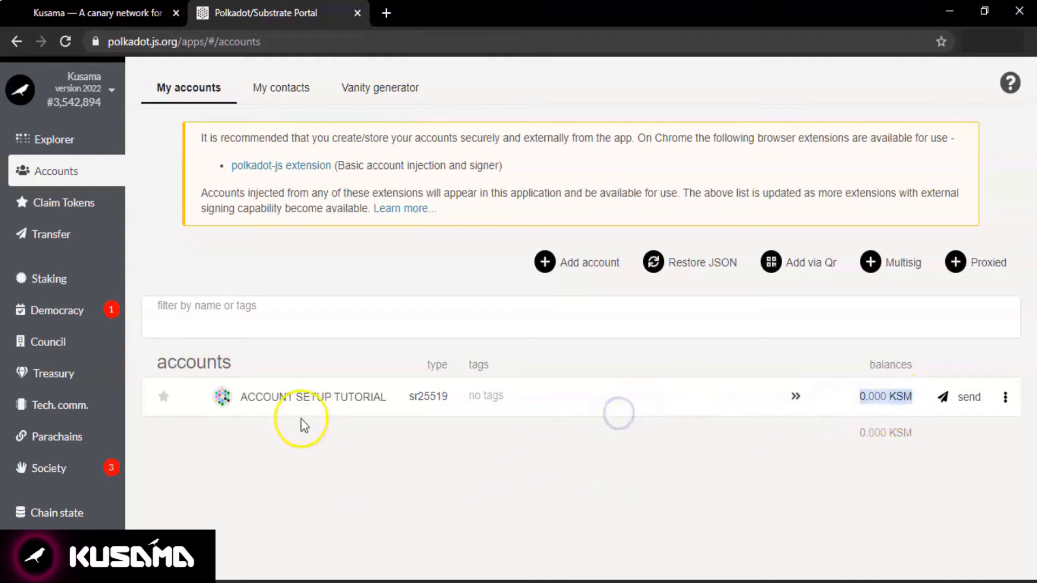
# - Review the ACCOUNT SETUP TUTORIAL details (address, Owned, 0.000 KSM) and close the panel
pyautogui.click(313, 397)
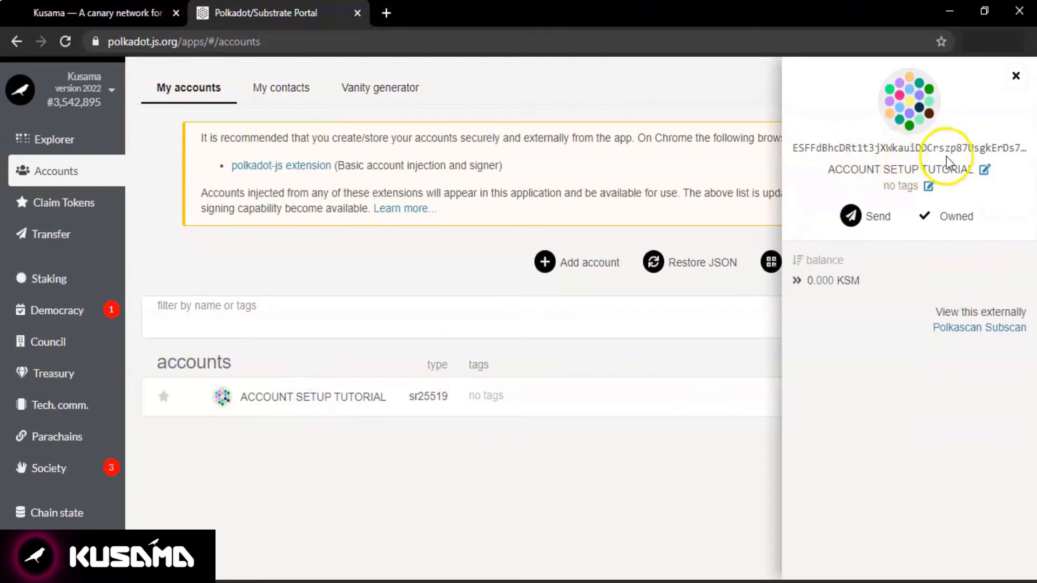
pyautogui.moveTo(877, 216)
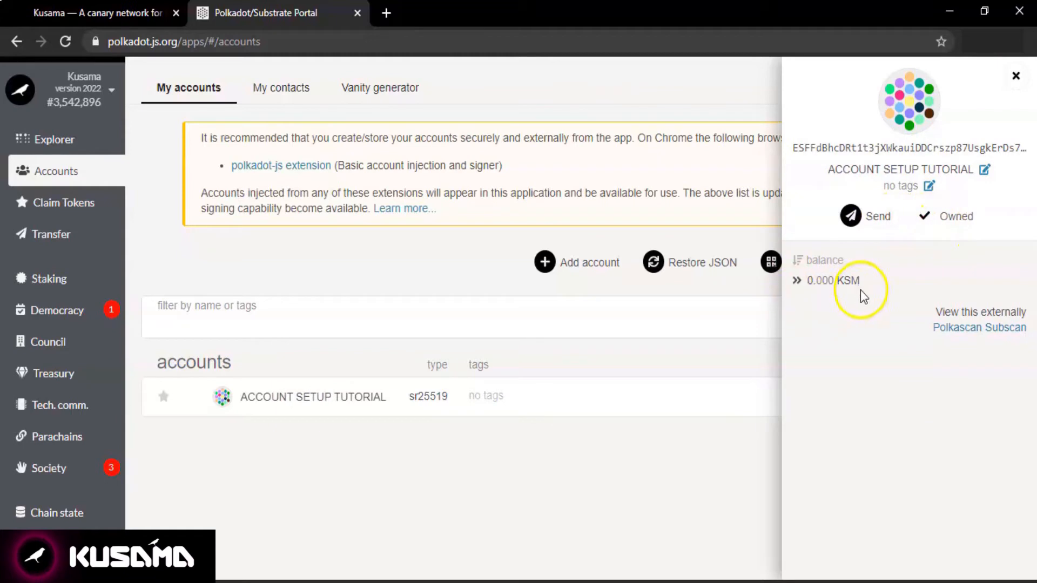
pyautogui.moveTo(952, 327)
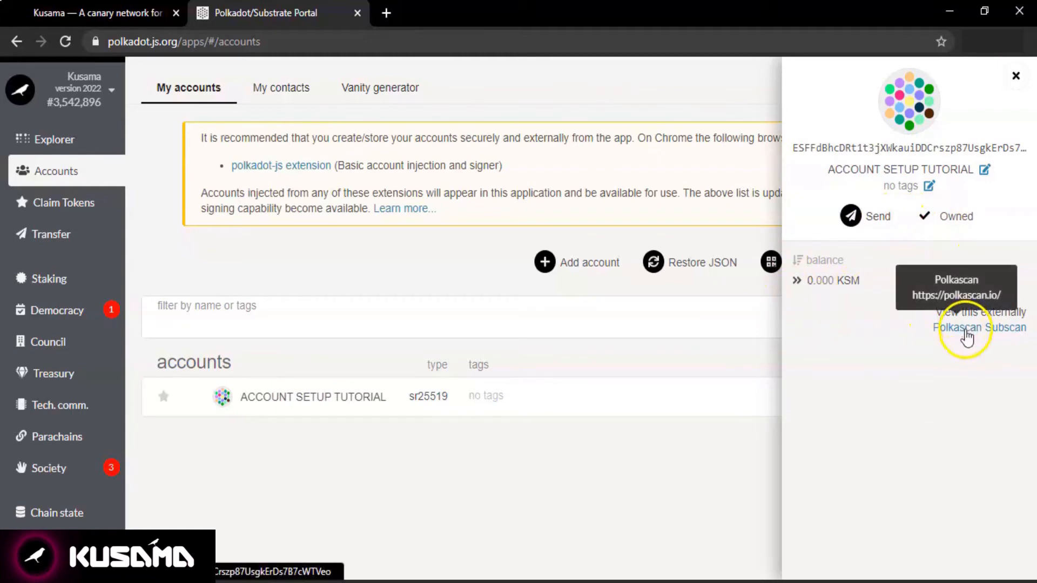
pyautogui.moveTo(639, 438)
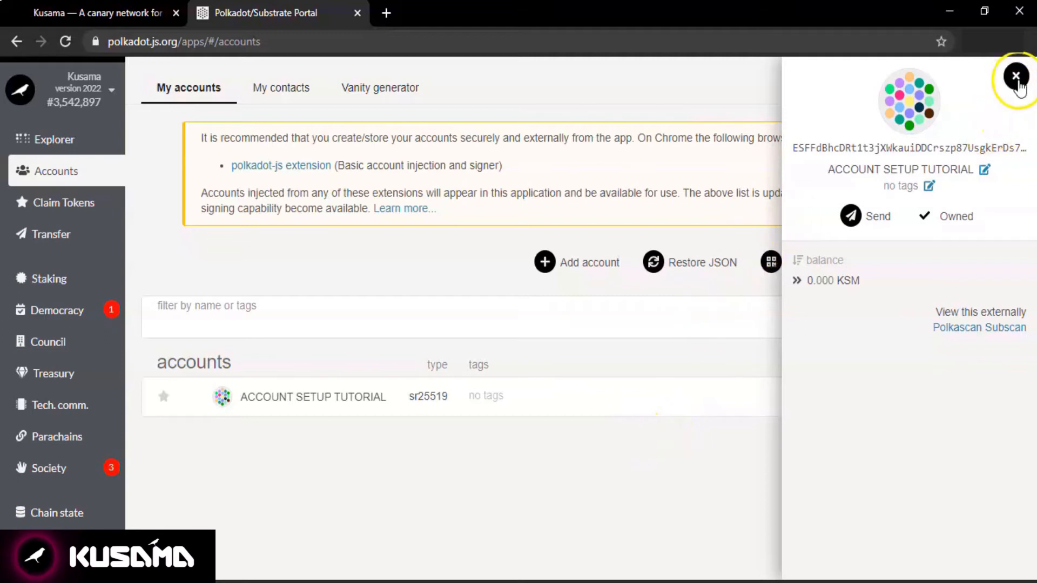
pyautogui.click(1016, 77)
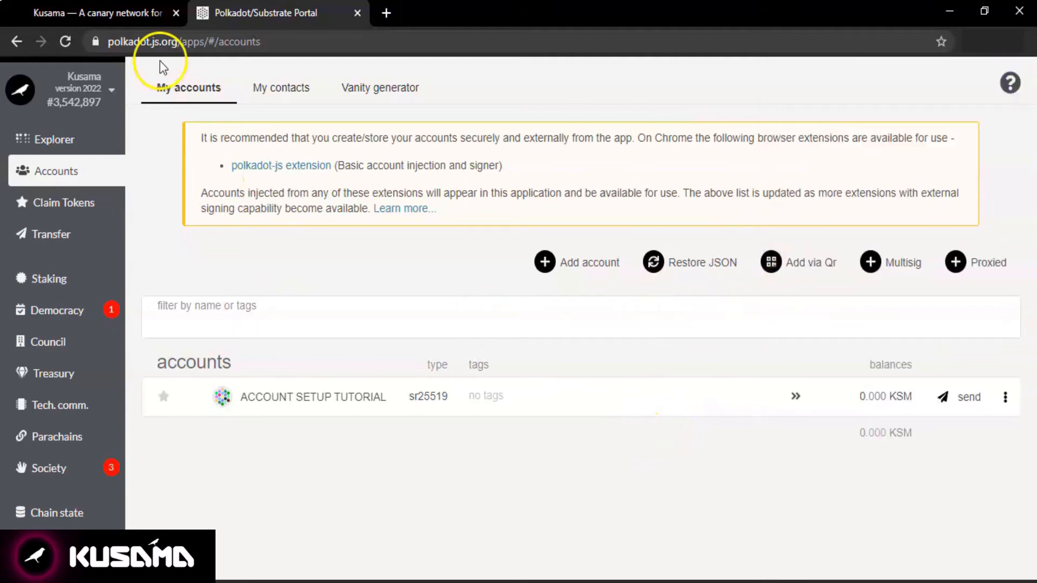
pyautogui.moveTo(99, 13)
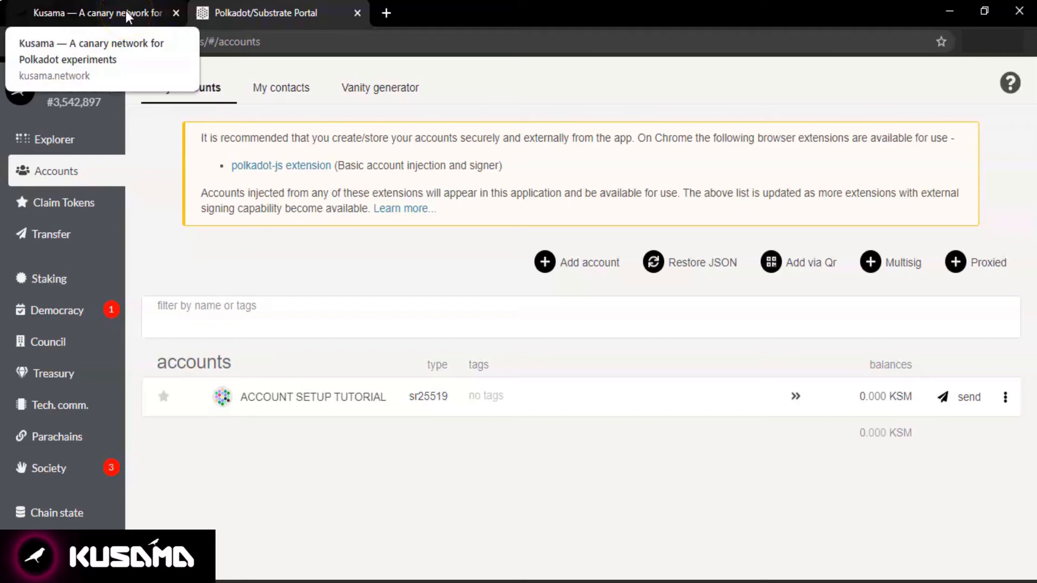
# - Return to the Polkadot Wiki home page via the Kusama site's Docs link
pyautogui.click(99, 13)
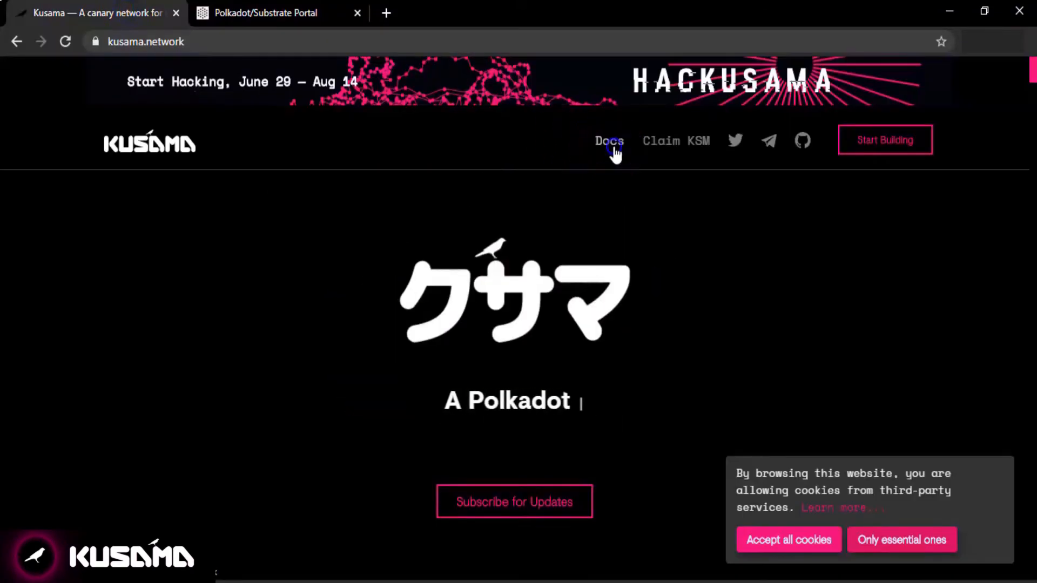
pyautogui.click(607, 141)
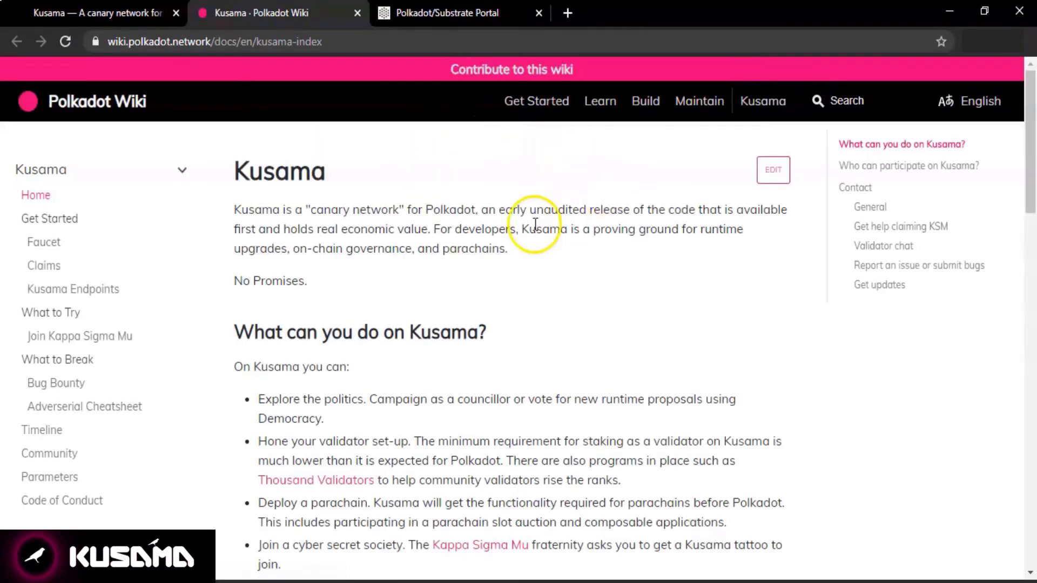
pyautogui.click(82, 101)
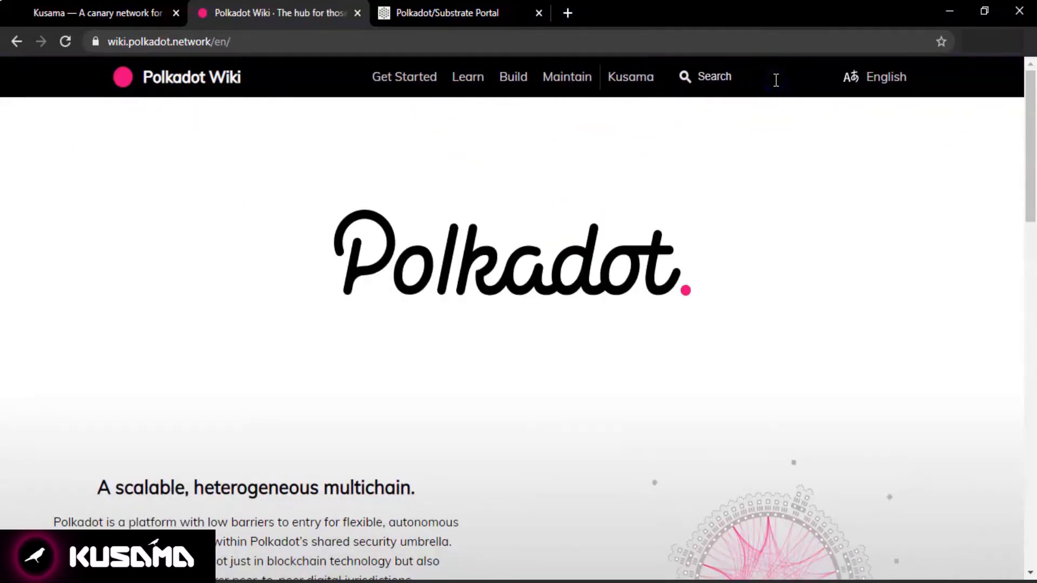
# - Search 'polka walle', open Polkadot Wallets and scroll to the Supported Wallets table
pyautogui.write('polka wallets')
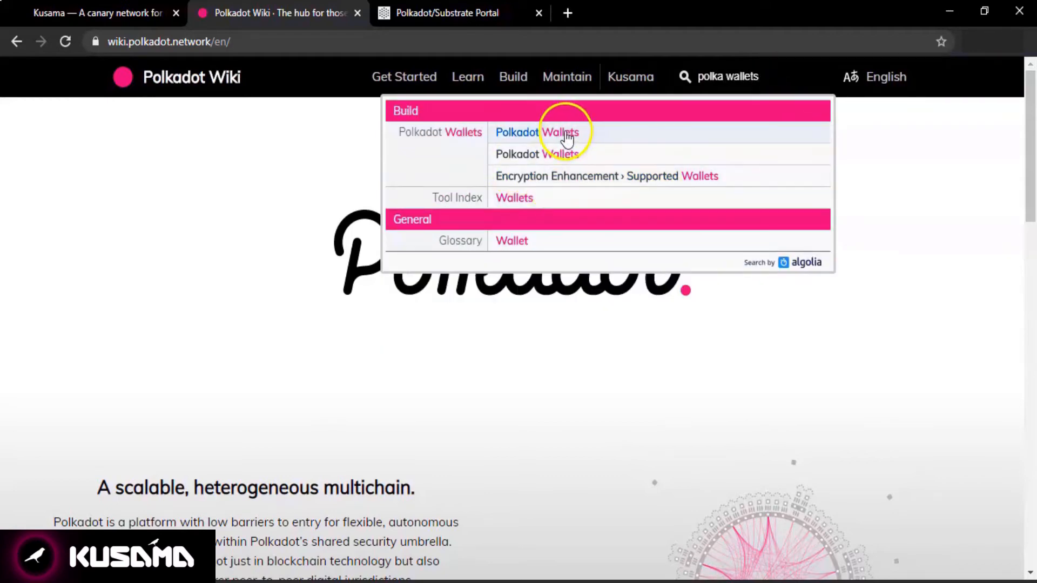
pyautogui.click(538, 132)
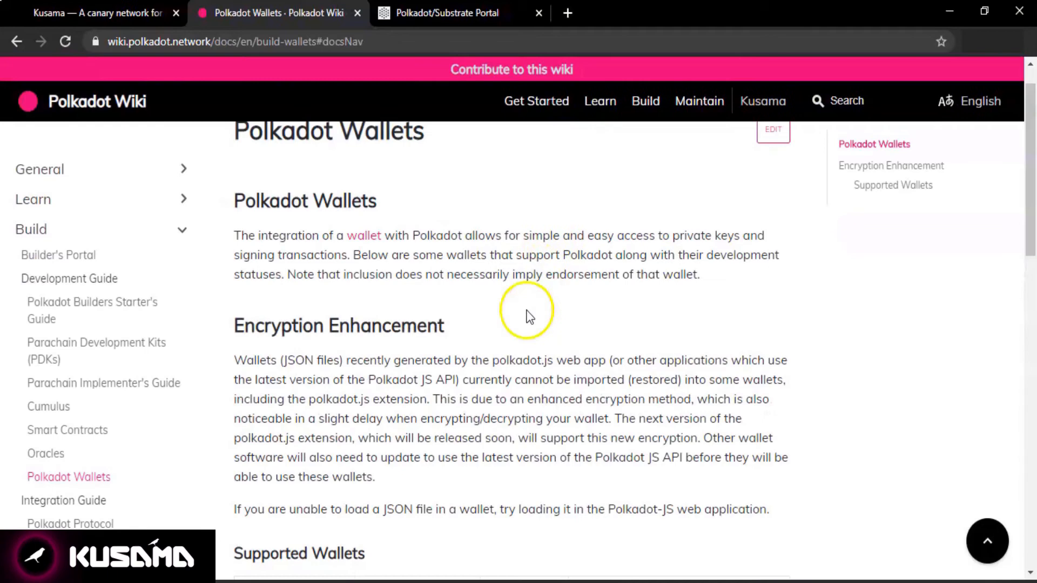
pyautogui.scroll(-3)
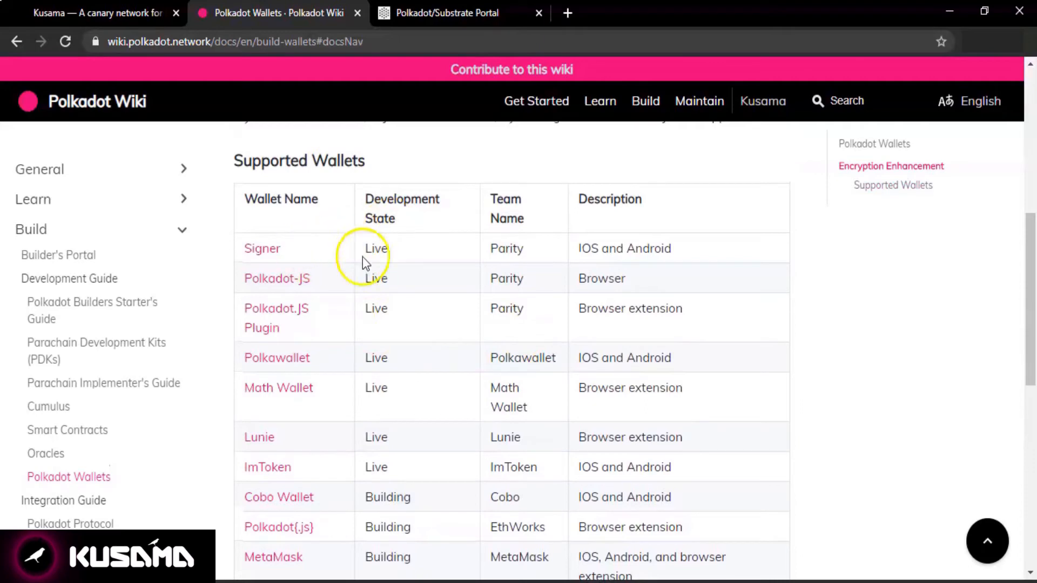
pyautogui.moveTo(385, 316)
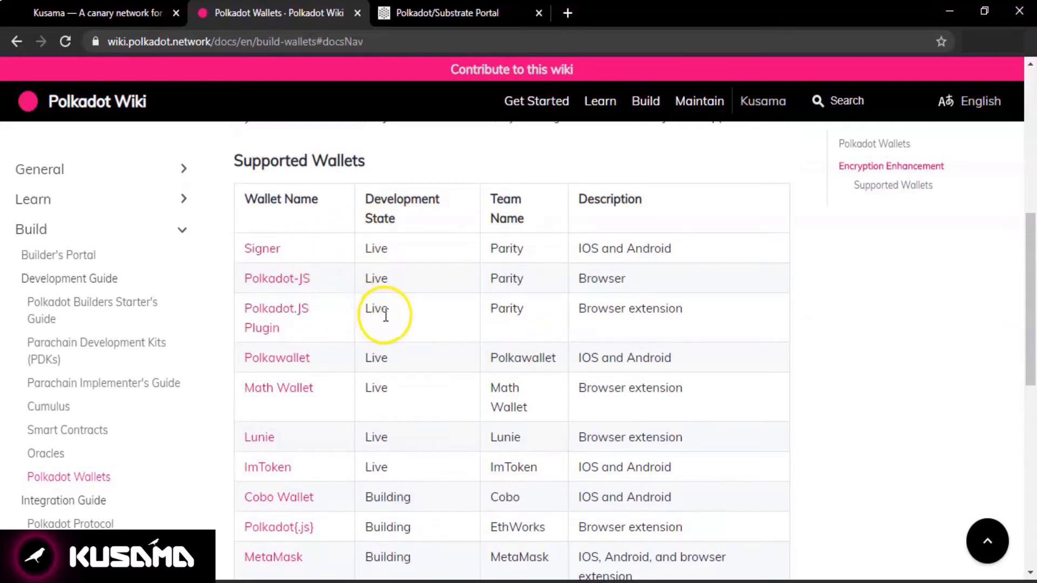
pyautogui.moveTo(451, 445)
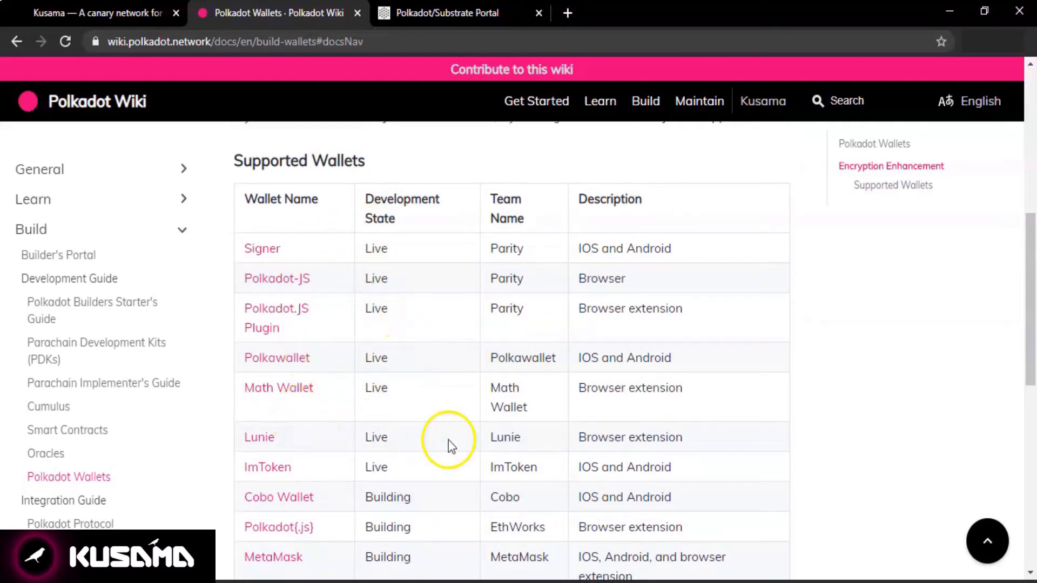
pyautogui.moveTo(389, 473)
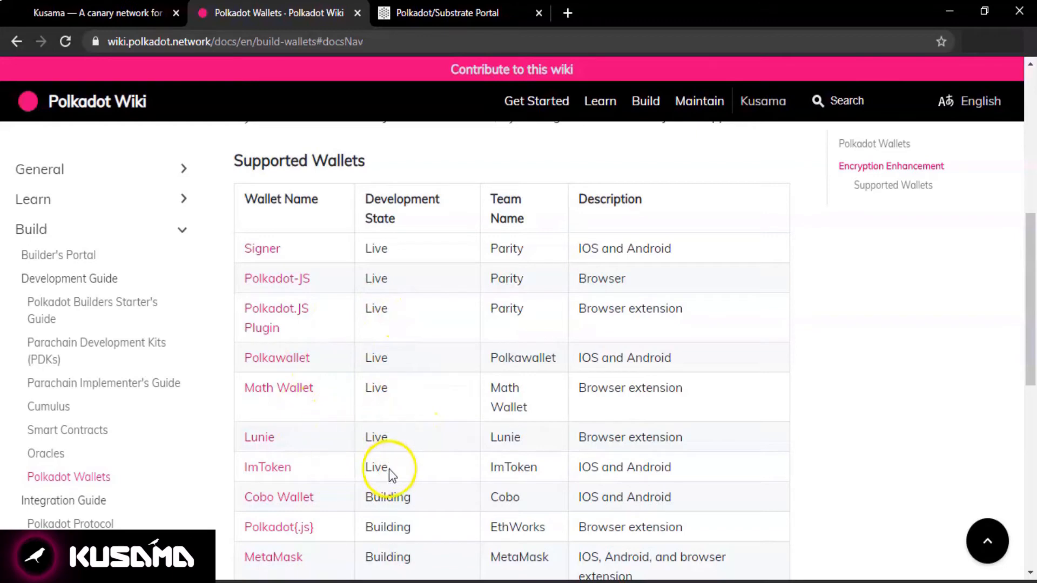
pyautogui.moveTo(433, 471)
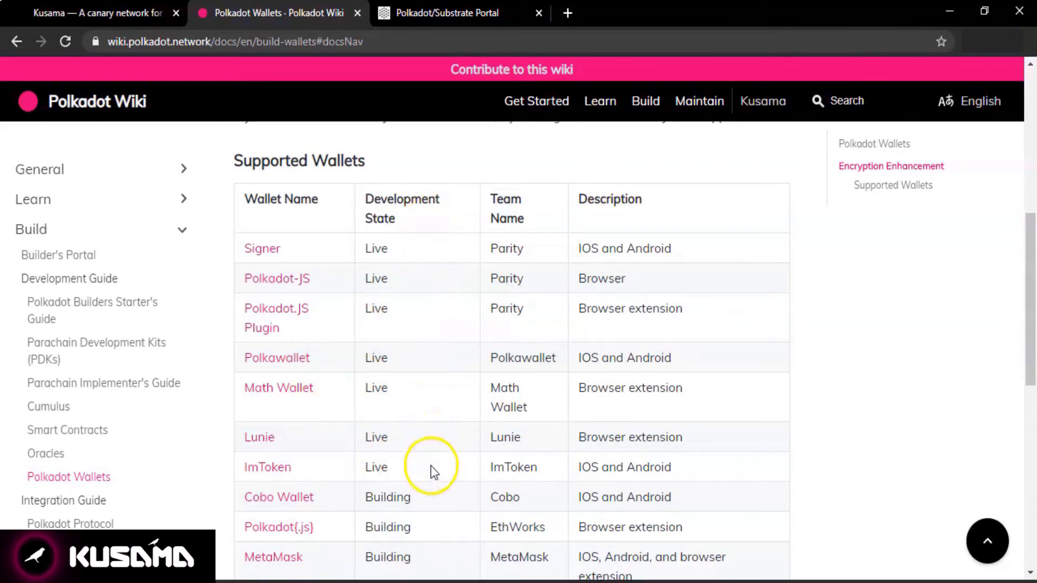
pyautogui.moveTo(463, 204)
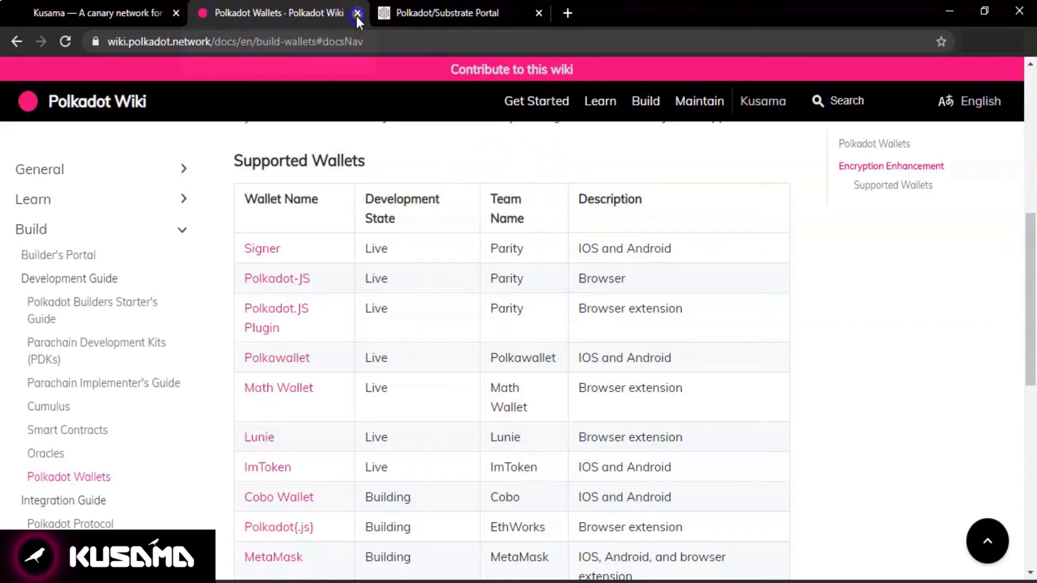
# - Close the wiki tab and bring up the ACCOUNT SETUP TUTORIAL account's details
pyautogui.click(357, 12)
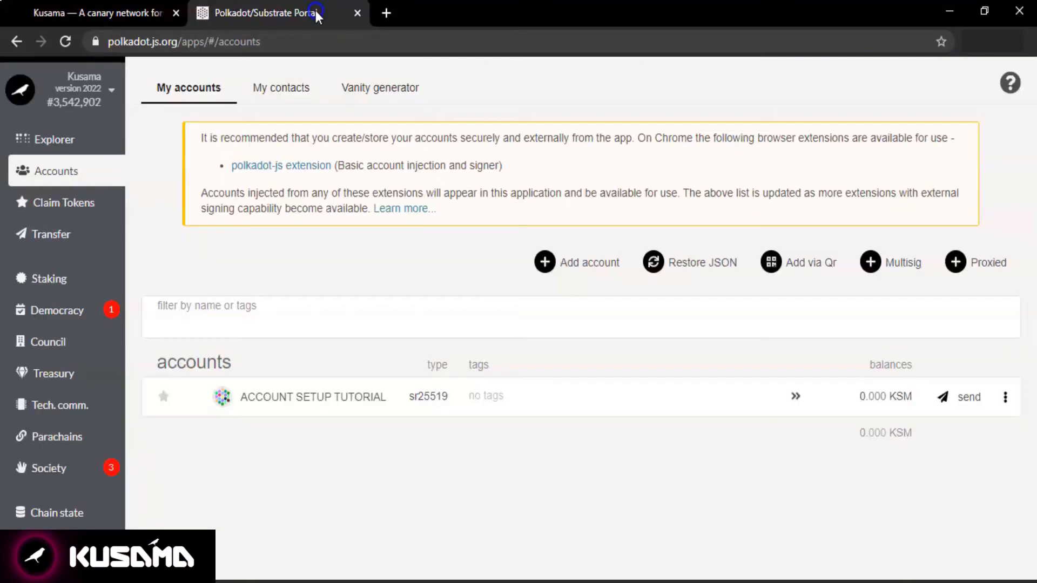
pyautogui.moveTo(466, 515)
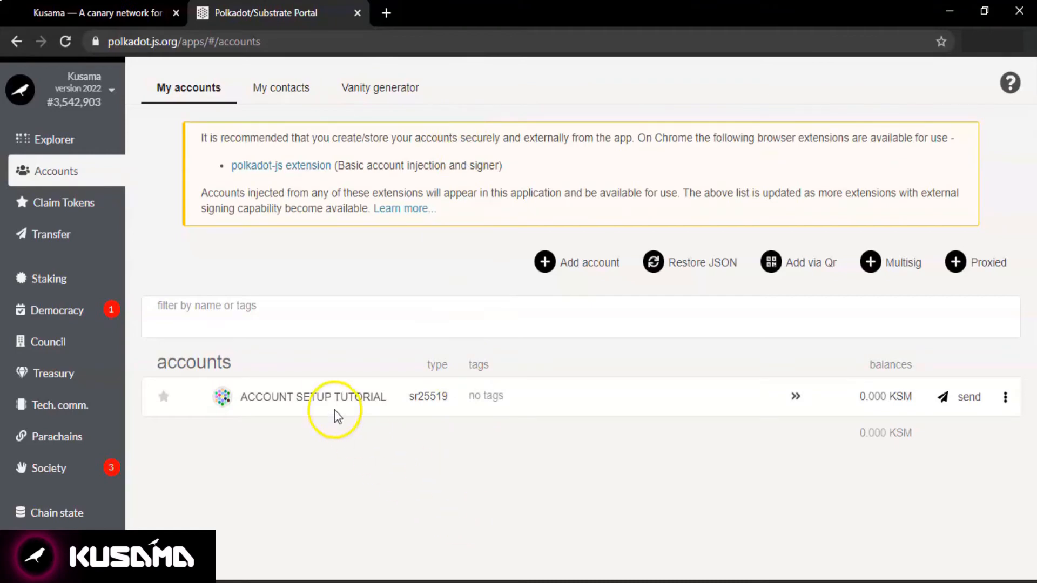
pyautogui.click(312, 397)
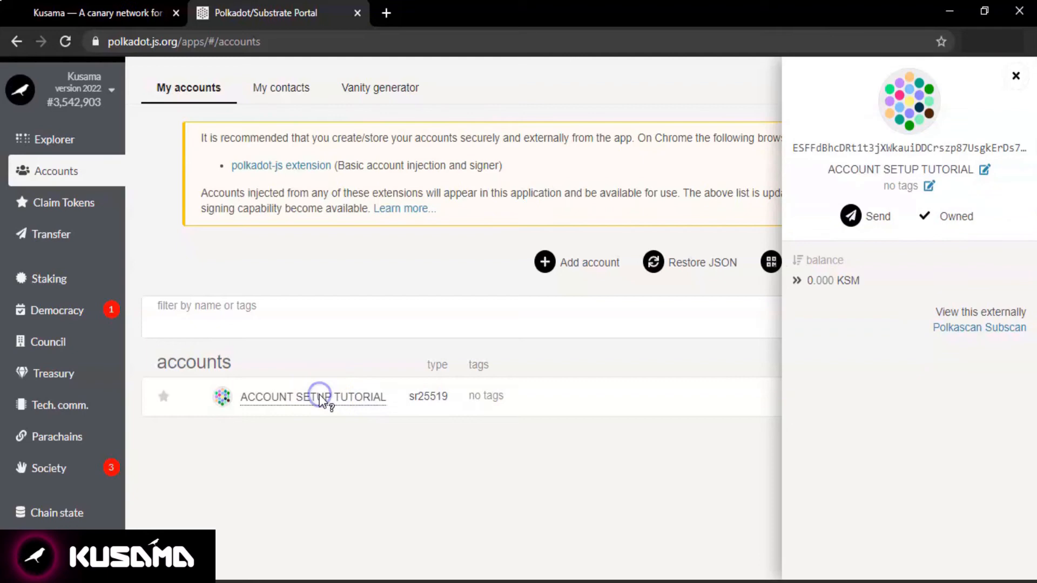
pyautogui.moveTo(878, 145)
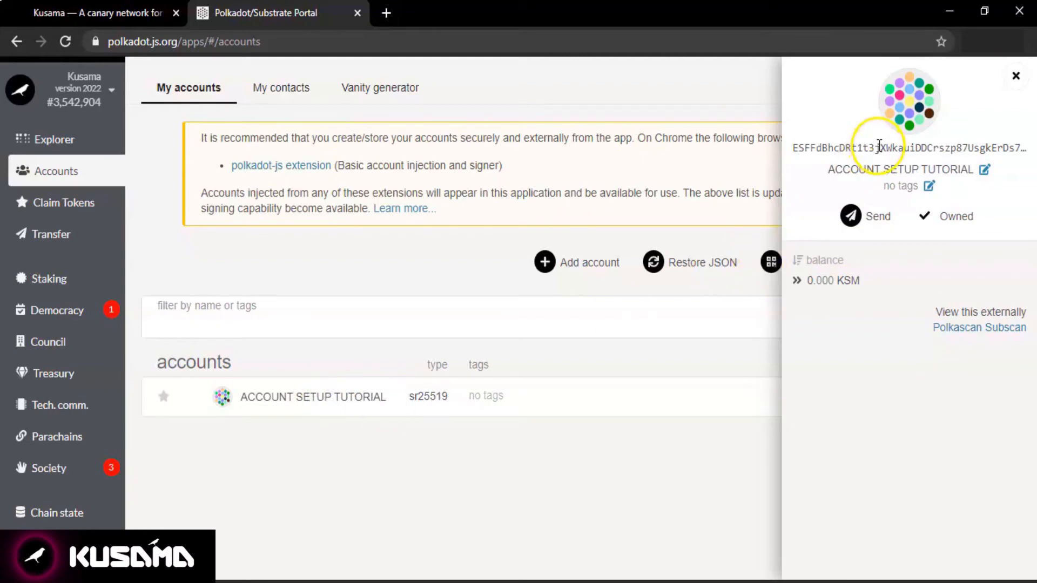
# - Select the account's full address for copying and close the details panel
pyautogui.tripleClick(899, 148)
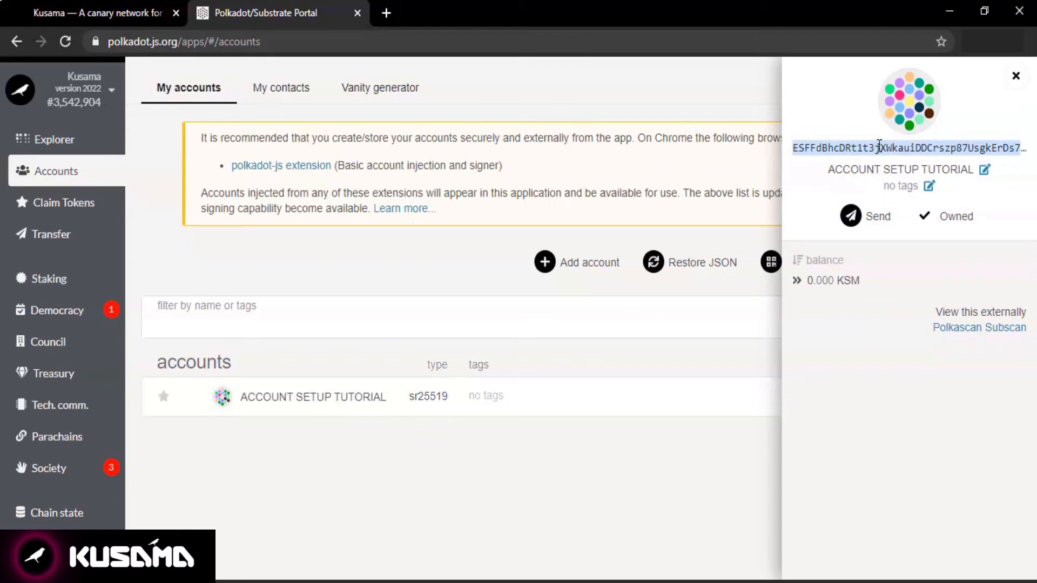
pyautogui.moveTo(990, 85)
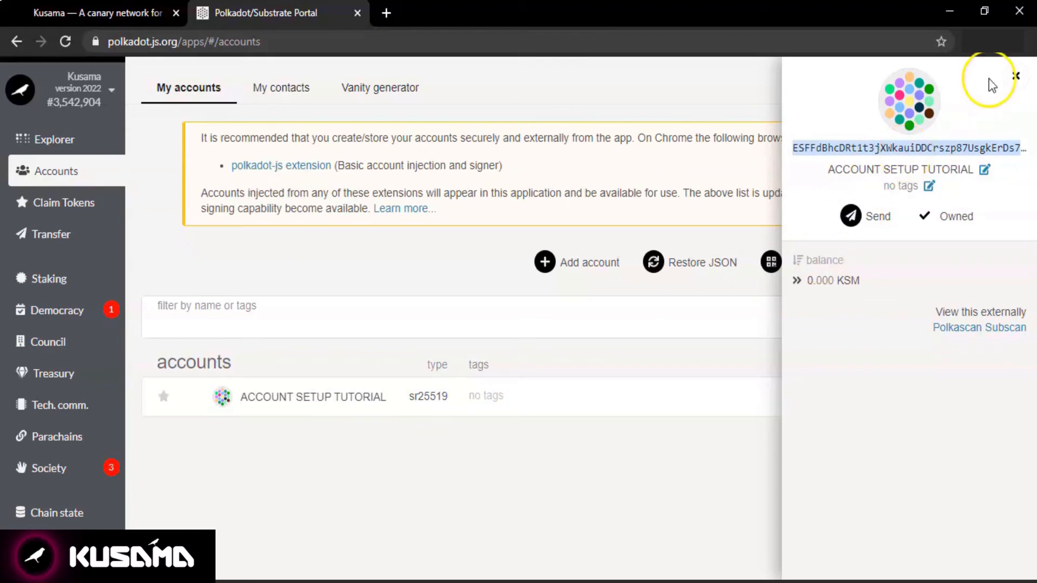
pyautogui.click(1014, 79)
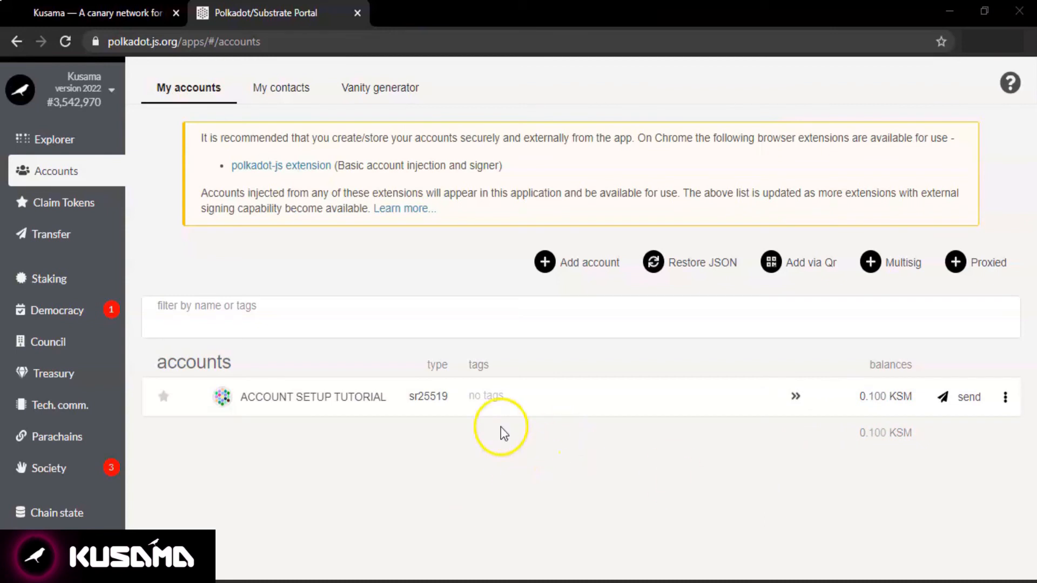
pyautogui.moveTo(564, 440)
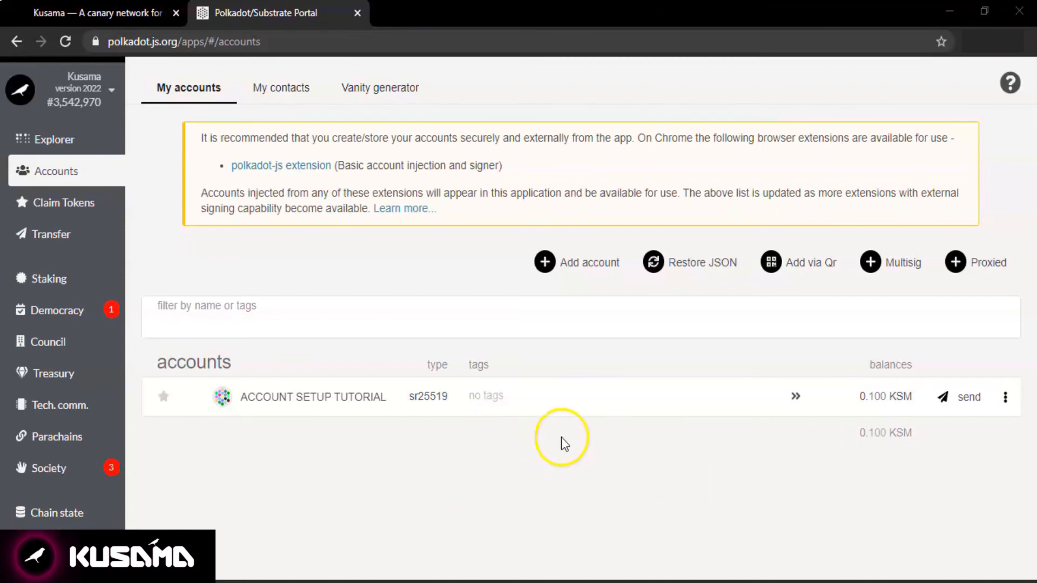